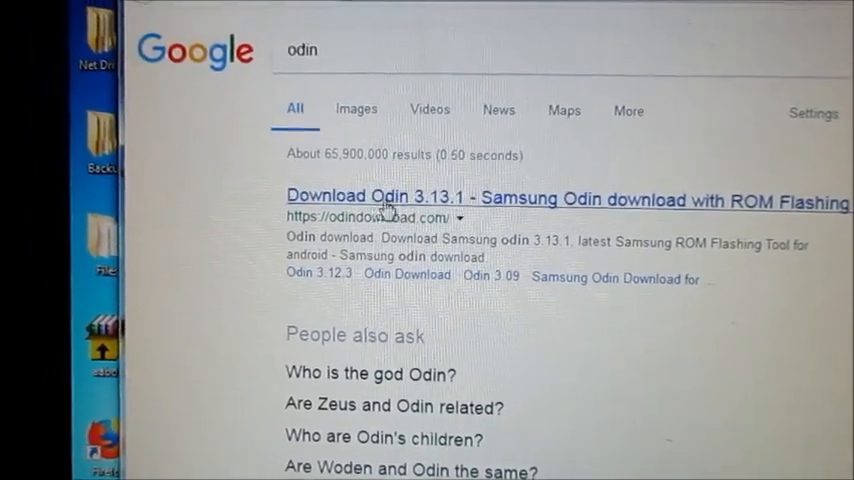
Save the 'Download Odin 3.13.1' link from the Google results via its context menu
{"action": "right_click", "coordinate": [388, 200]}
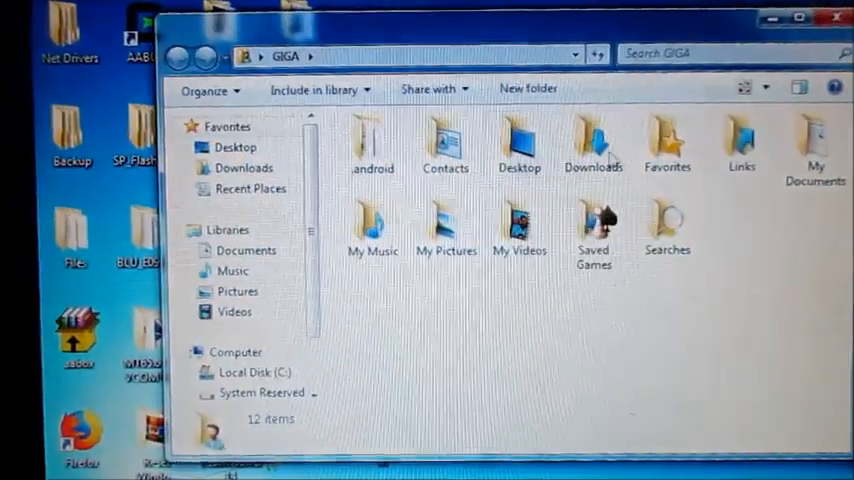
Go into Downloads so the Samsung USB driver and Odin3 v3.13.1 files can be moved to the desktop
{"action": "double_click", "coordinate": [594, 136]}
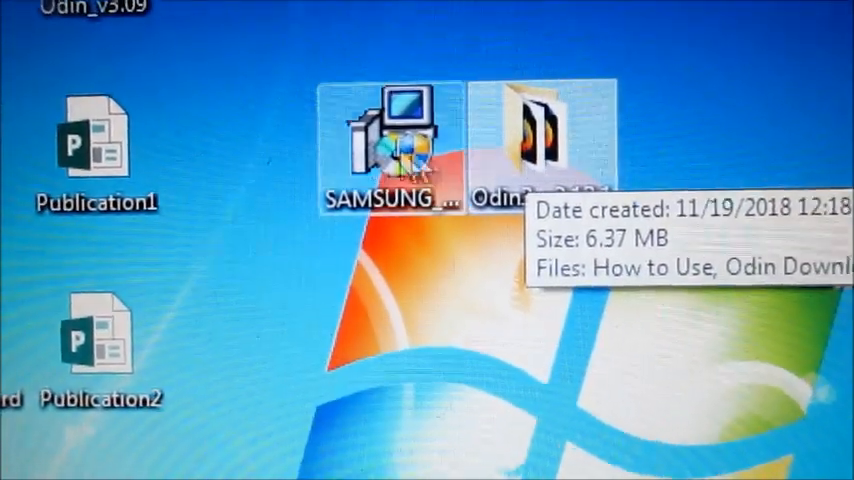
Extract the Odin3 v3.13.1 archive onto the desktop beside the Samsung USB driver installer
{"action": "left_click", "coordinate": [392, 140]}
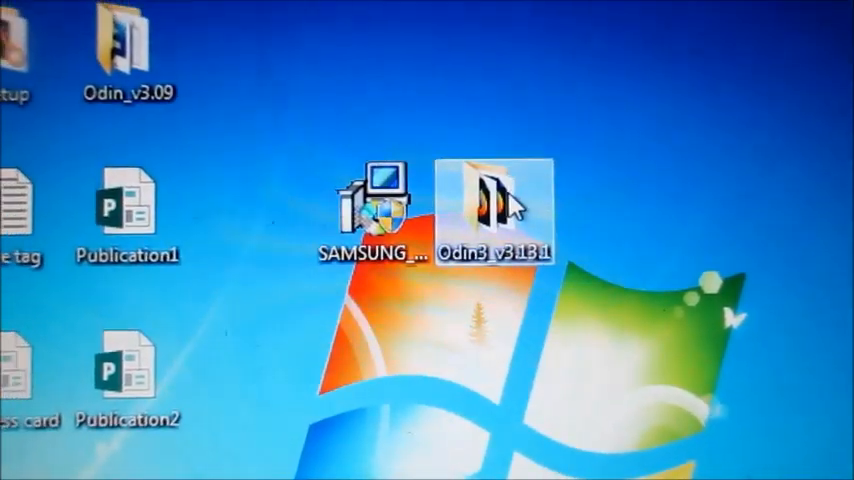
{"action": "double_click", "coordinate": [492, 200]}
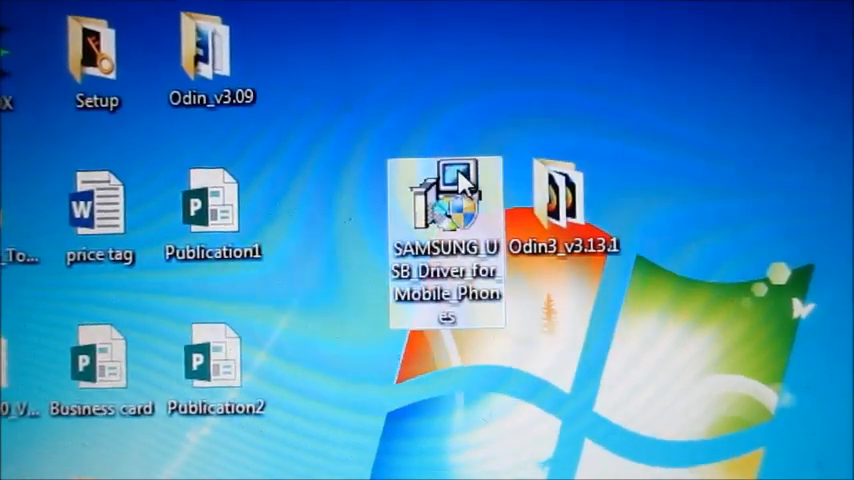
Run the Samsung USB Driver installer with UAC approval and decline reinstalling the already-installed driver
{"action": "double_click", "coordinate": [460, 192]}
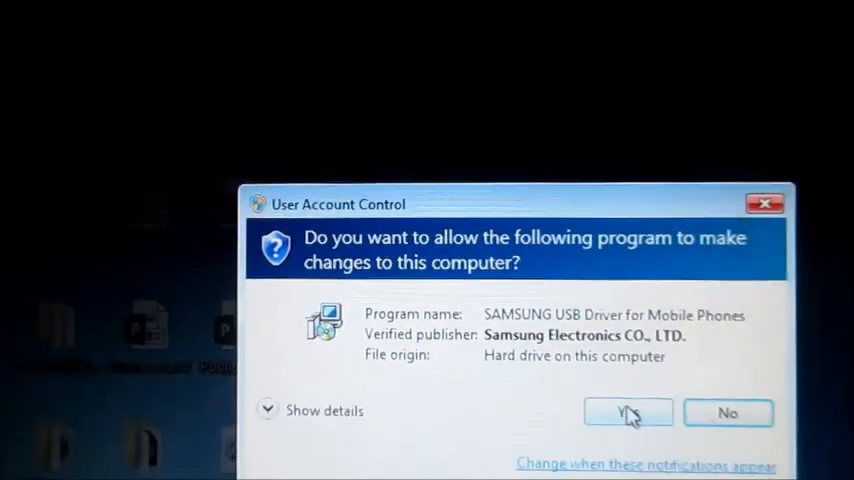
{"action": "left_click", "coordinate": [628, 412]}
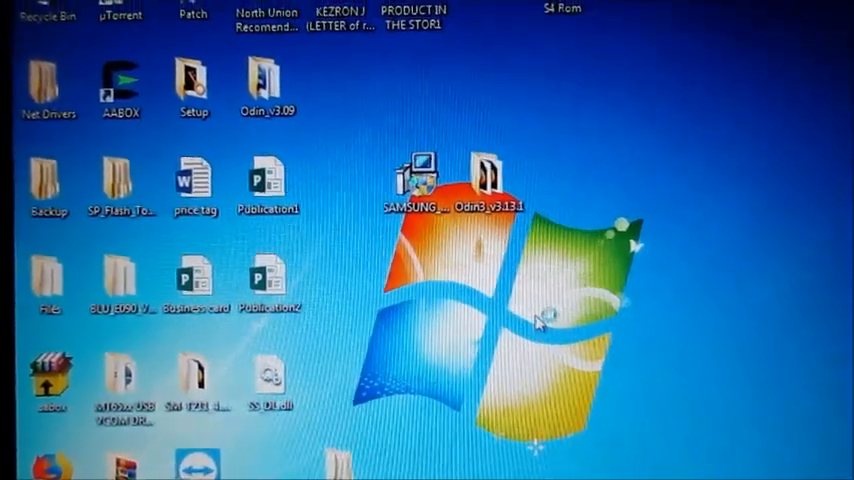
{"action": "double_click", "coordinate": [414, 170]}
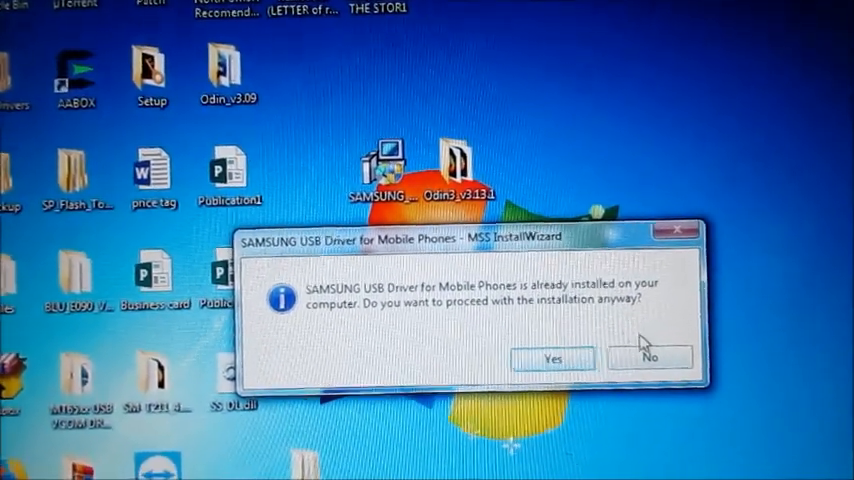
{"action": "left_click", "coordinate": [650, 356]}
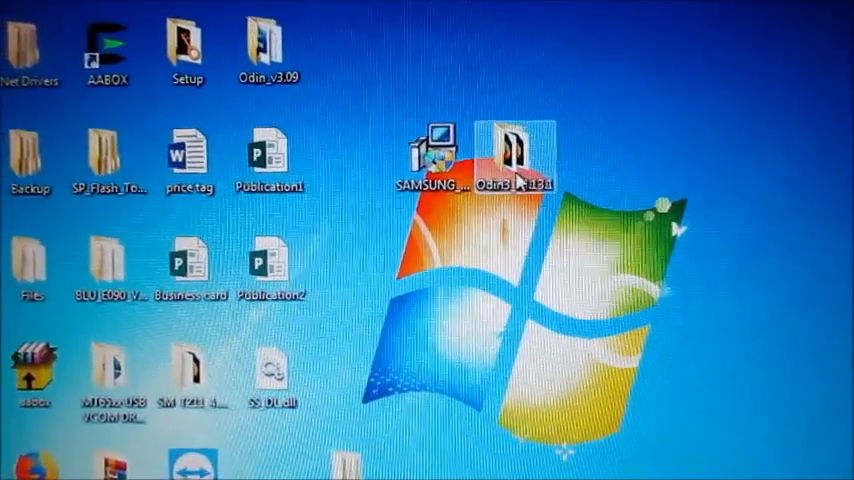
Enter the extracted Odin3_v3.13.1 folder on the desktop before connecting the phone
{"action": "double_click", "coordinate": [516, 156]}
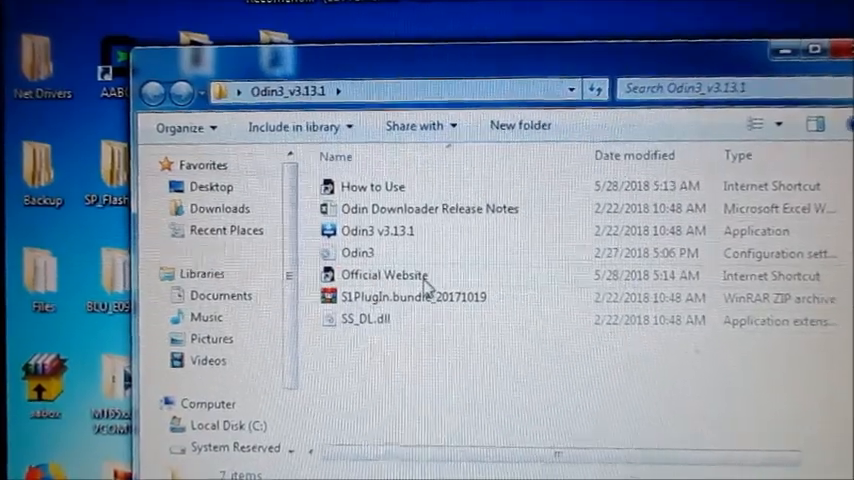
{"action": "mouse_move", "coordinate": [386, 276]}
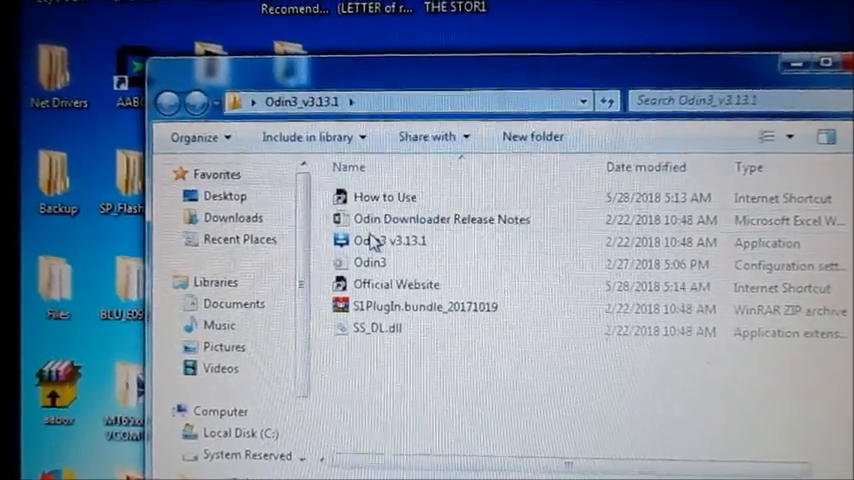
{"action": "mouse_move", "coordinate": [380, 332]}
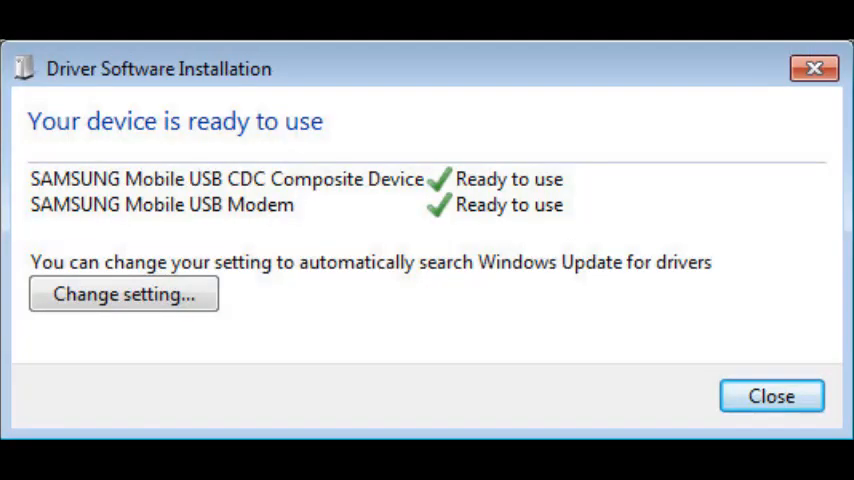
Close the Driver Software Installation notice reporting the Samsung USB devices ready
{"action": "left_click", "coordinate": [772, 396]}
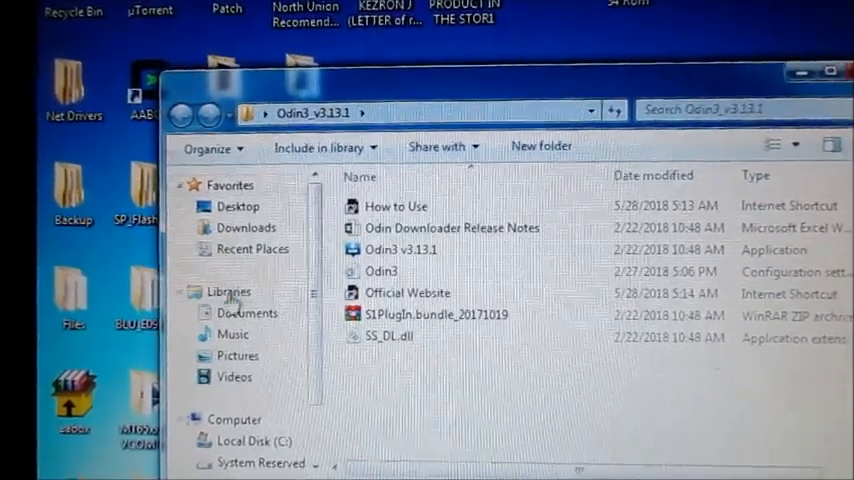
Launch Odin3 v3.13.1.exe, then return to the Odin3_v3.13.1 folder from the desktop
{"action": "left_click", "coordinate": [400, 250]}
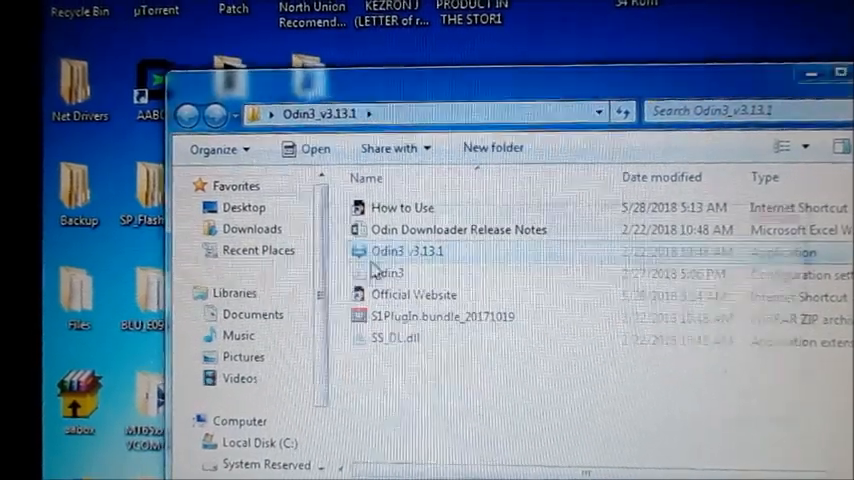
{"action": "double_click", "coordinate": [406, 252]}
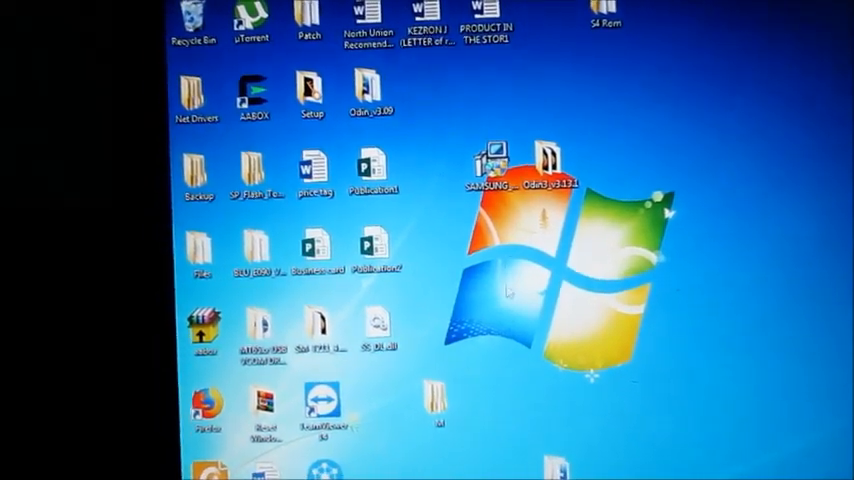
{"action": "double_click", "coordinate": [544, 170]}
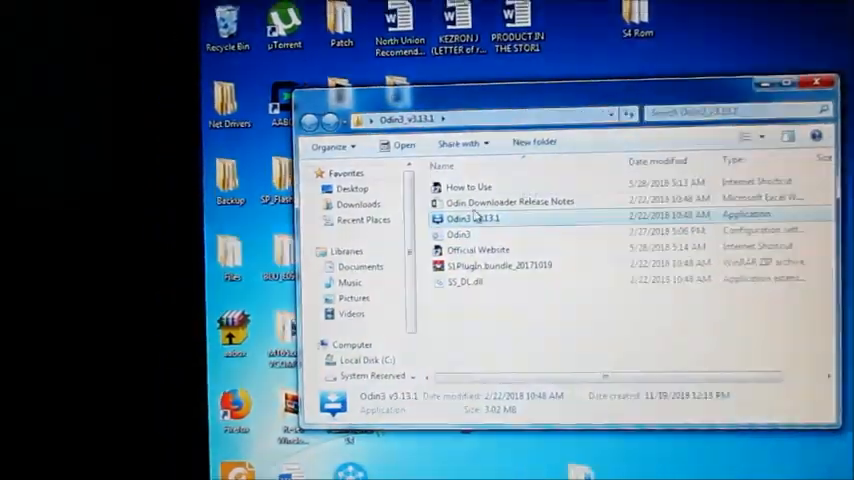